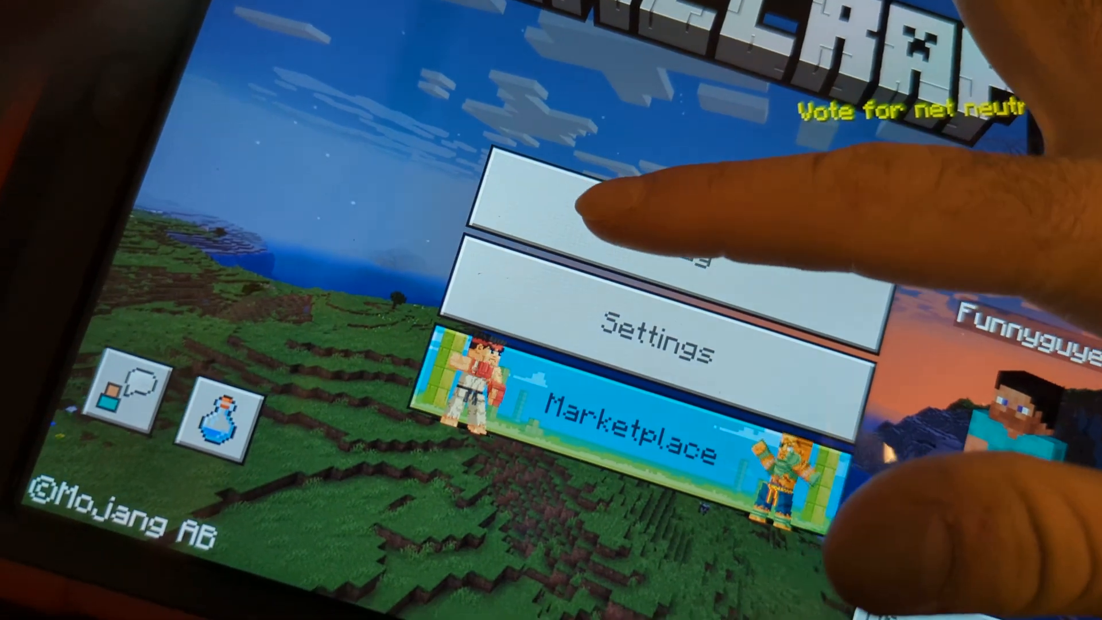
Begin creating a new world from Play and accept turning off achievements for it
click(668, 189)
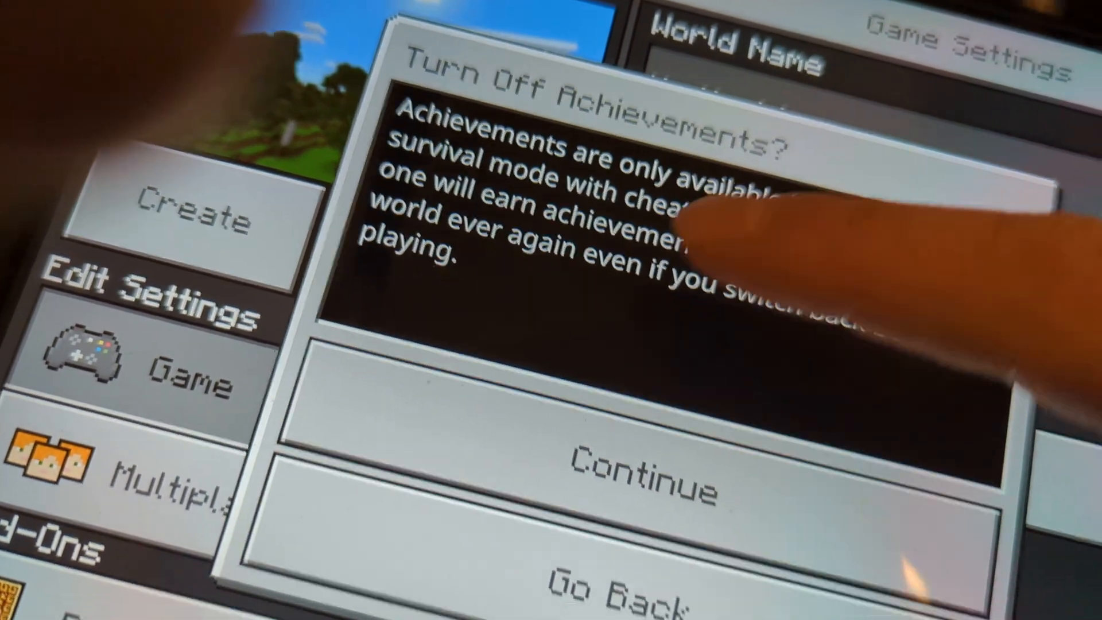
click(632, 477)
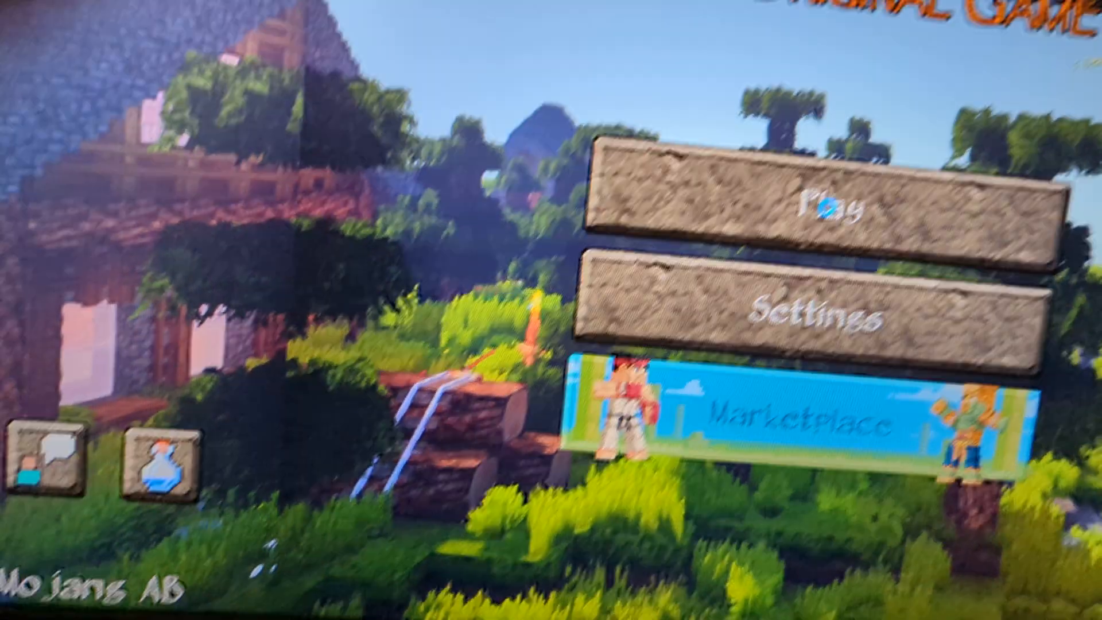
Load a saved creative world from the Worlds list
click(838, 204)
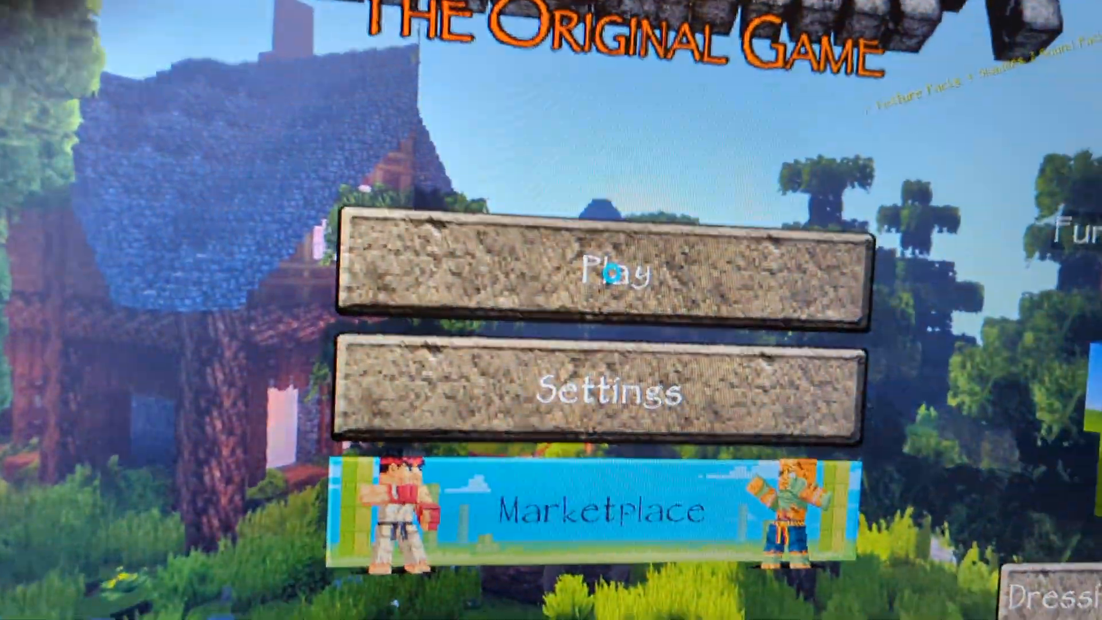
click(608, 273)
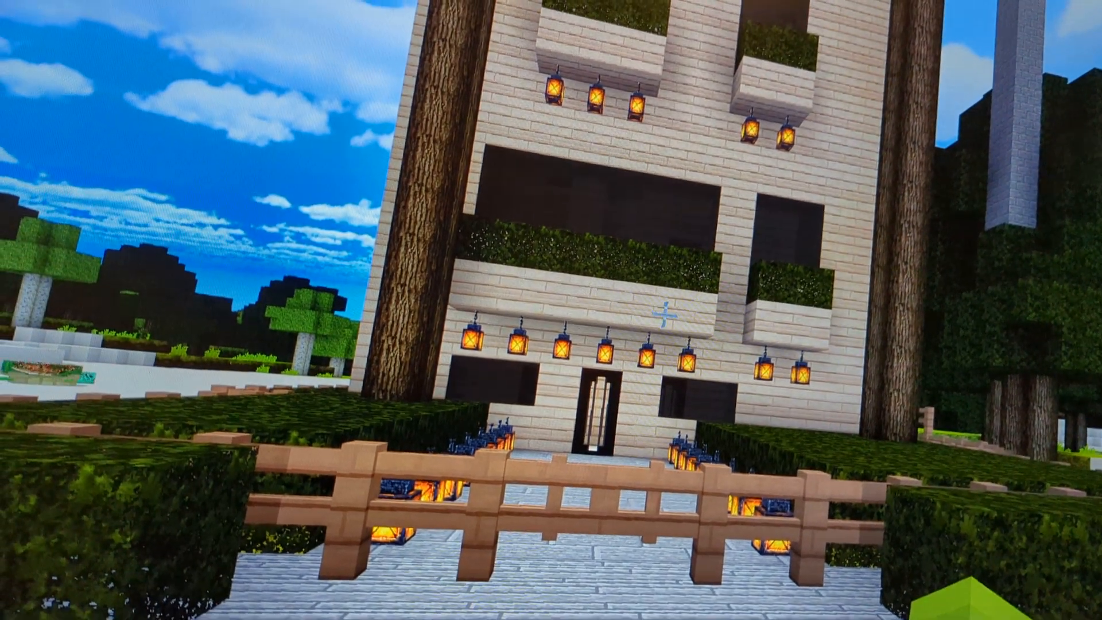
Leave the world, close the Worlds list and go to Settings > Global Resources
key(Escape)
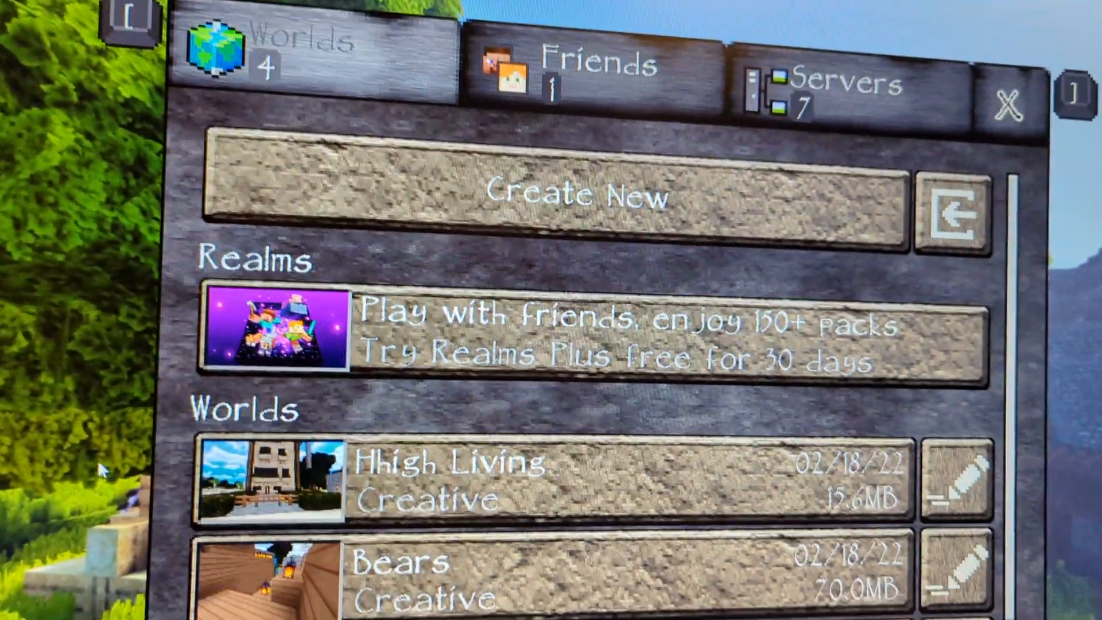
click(1012, 103)
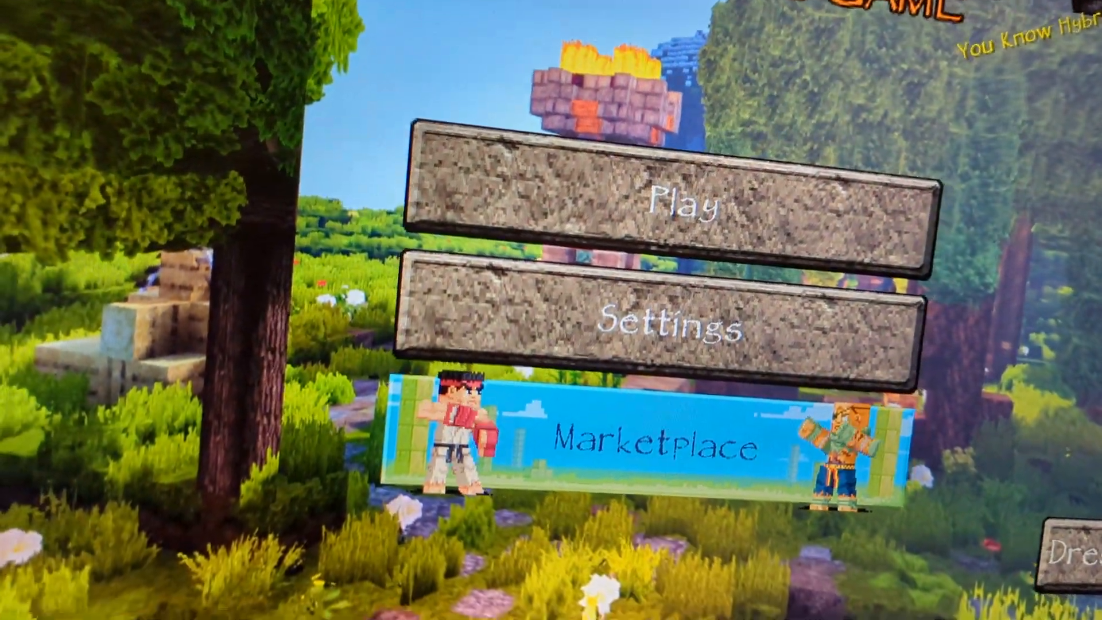
click(672, 327)
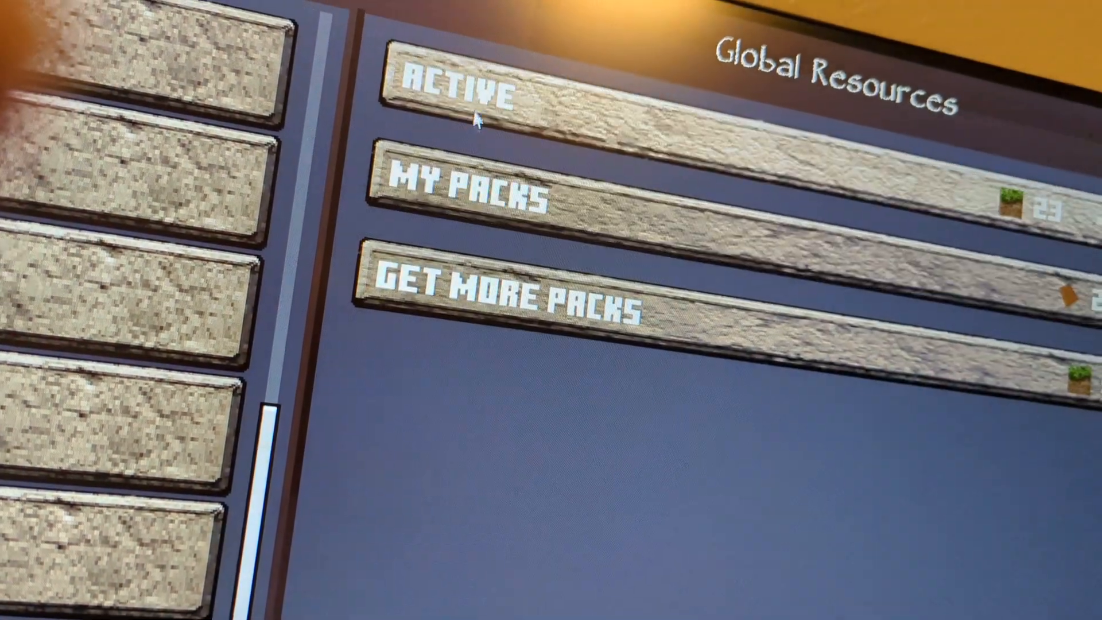
Show the Active packs and scroll the list from ArcModern down to S3D PACK
click(453, 92)
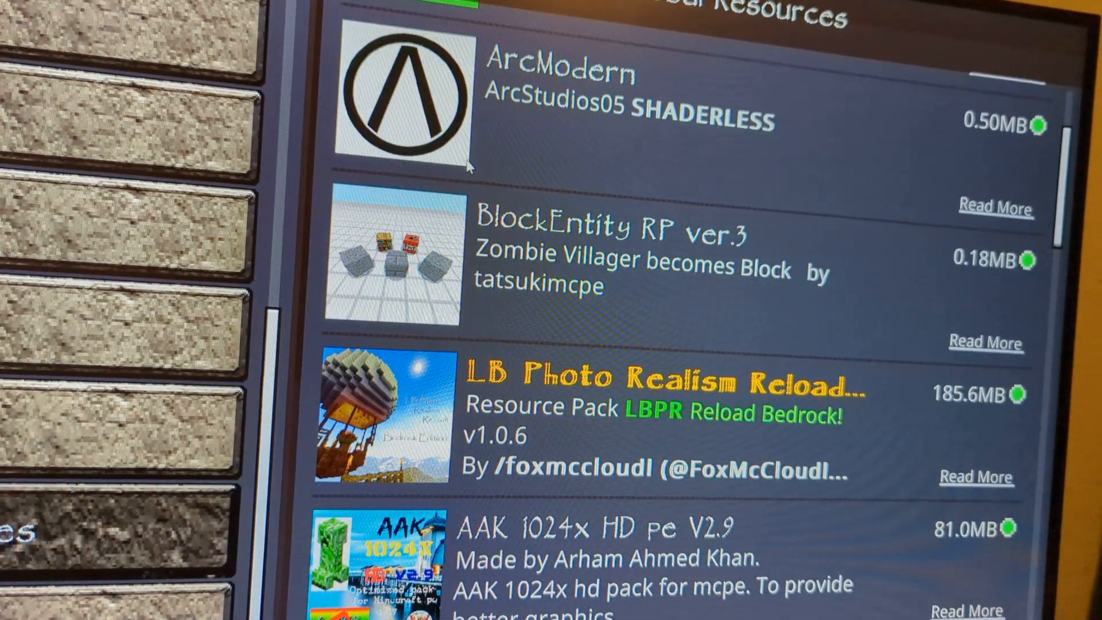
scroll(down, 3)
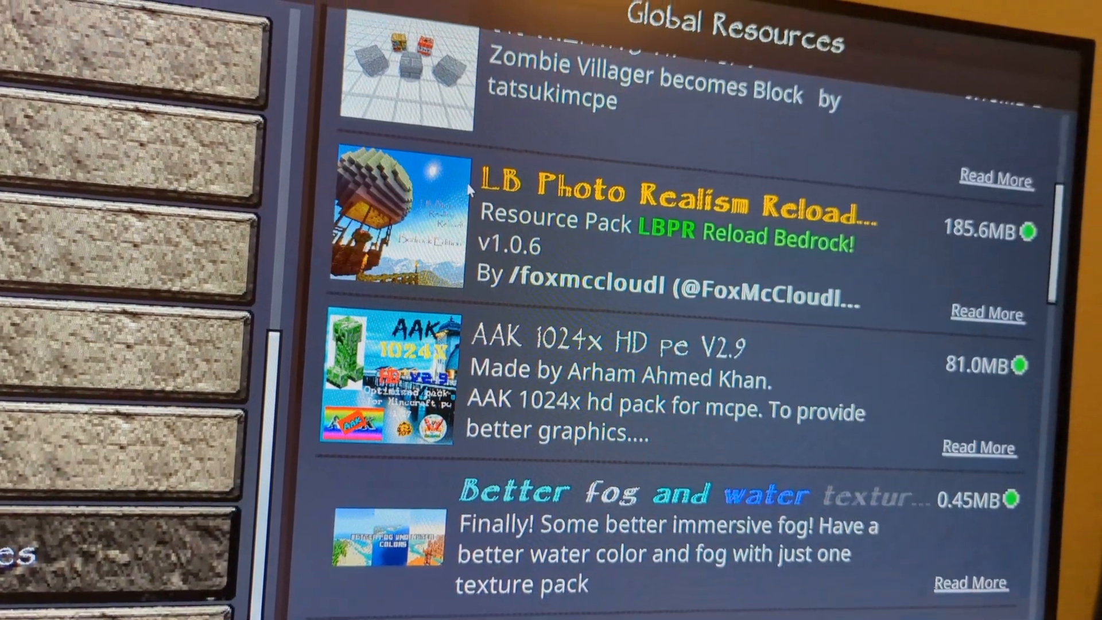
scroll(down, 3)
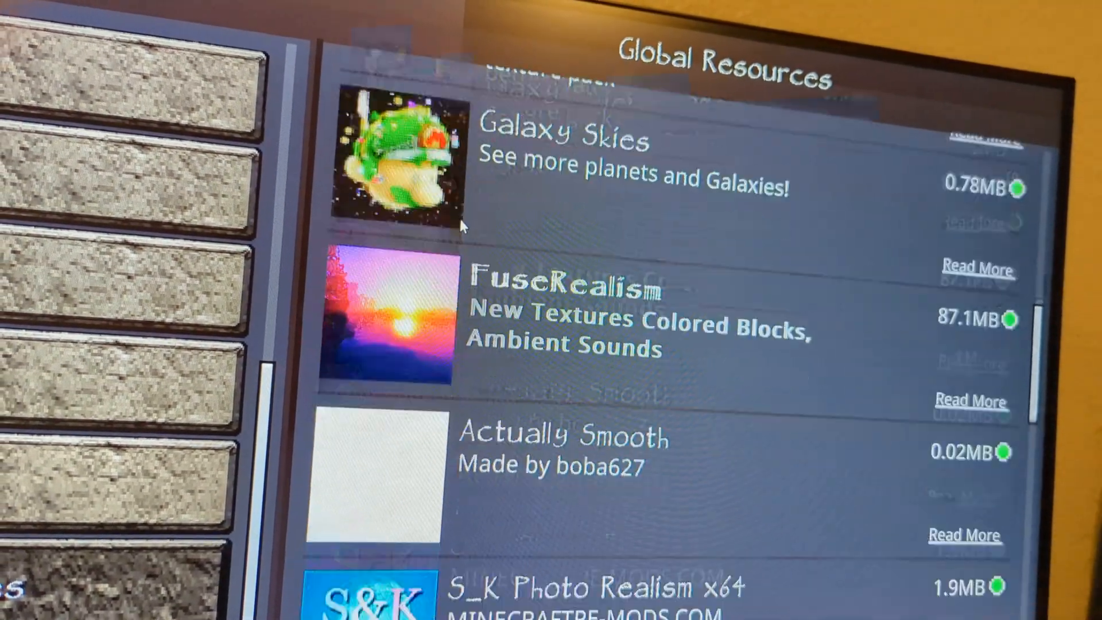
scroll(down, 3)
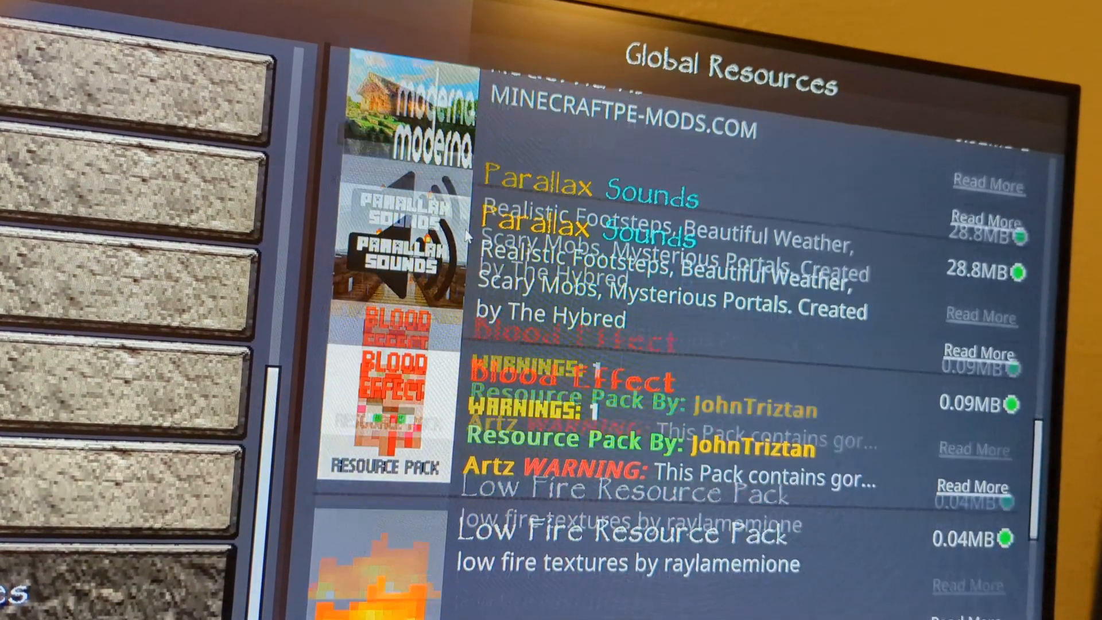
scroll(down, 3)
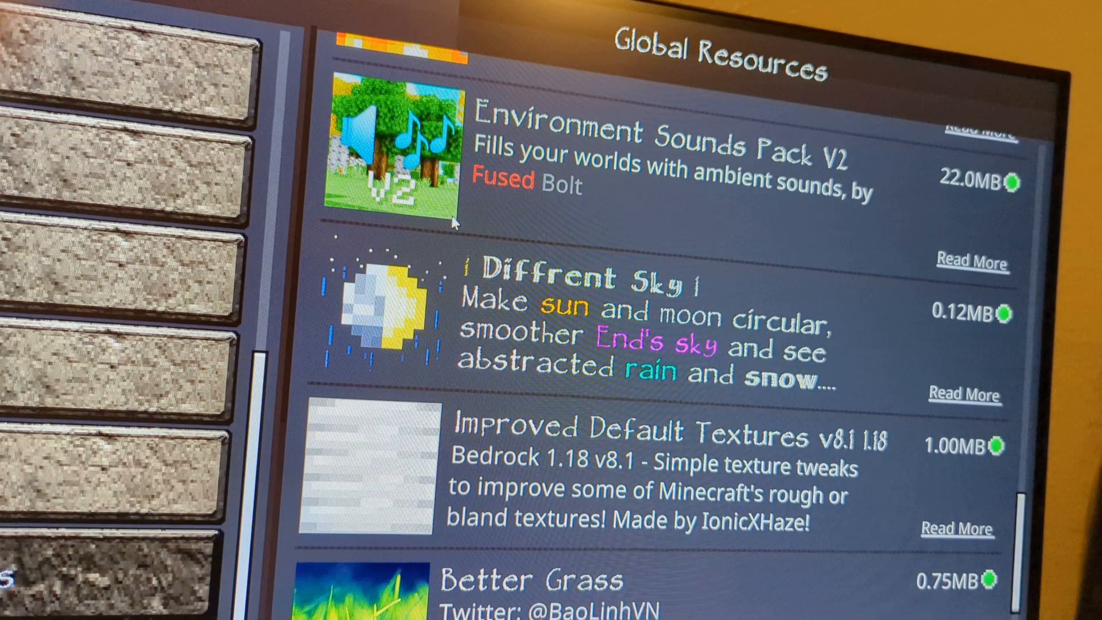
scroll(down, 3)
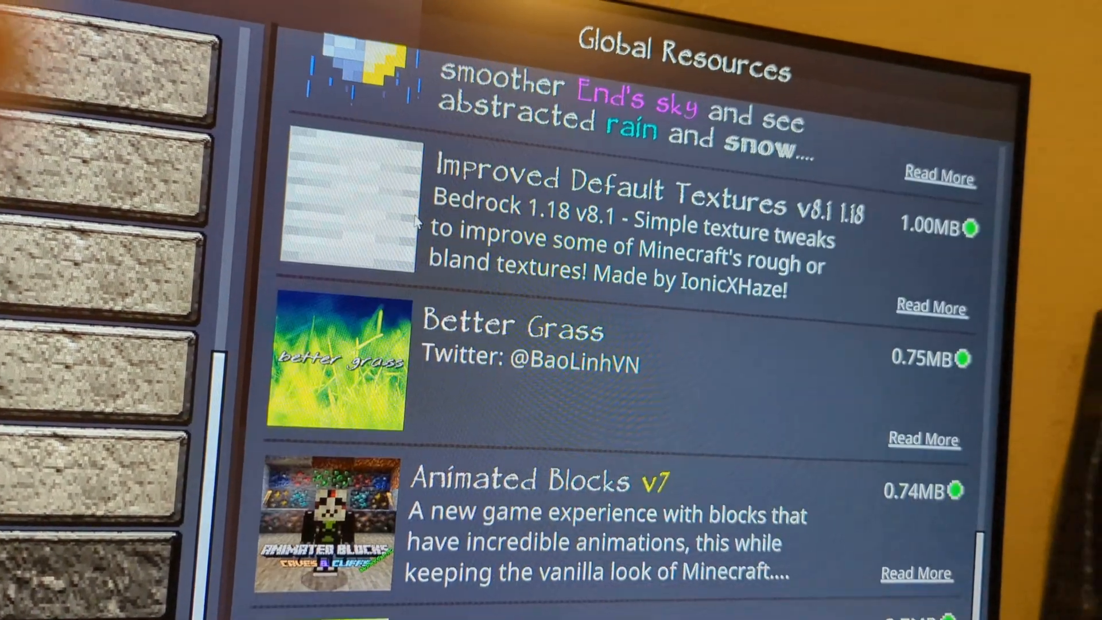
scroll(down, 3)
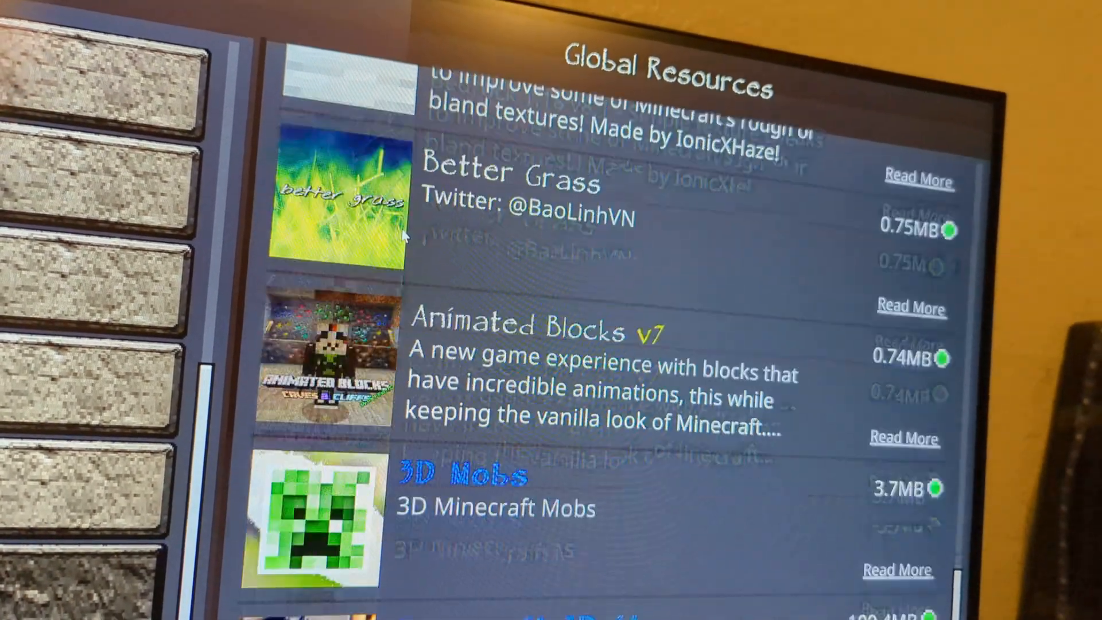
scroll(down, 3)
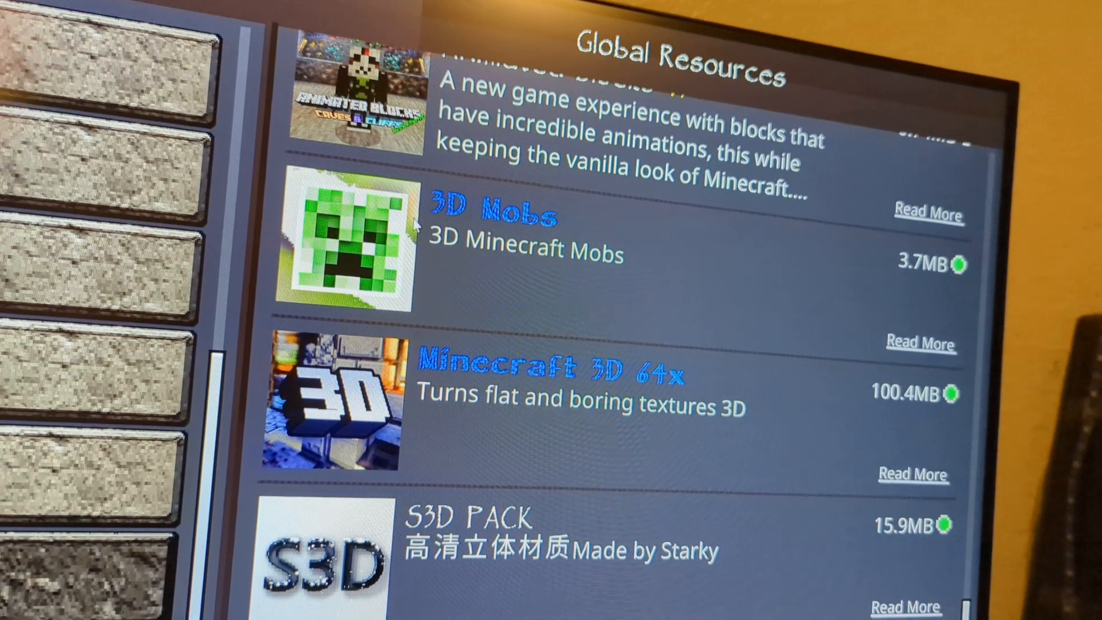
scroll(down, 3)
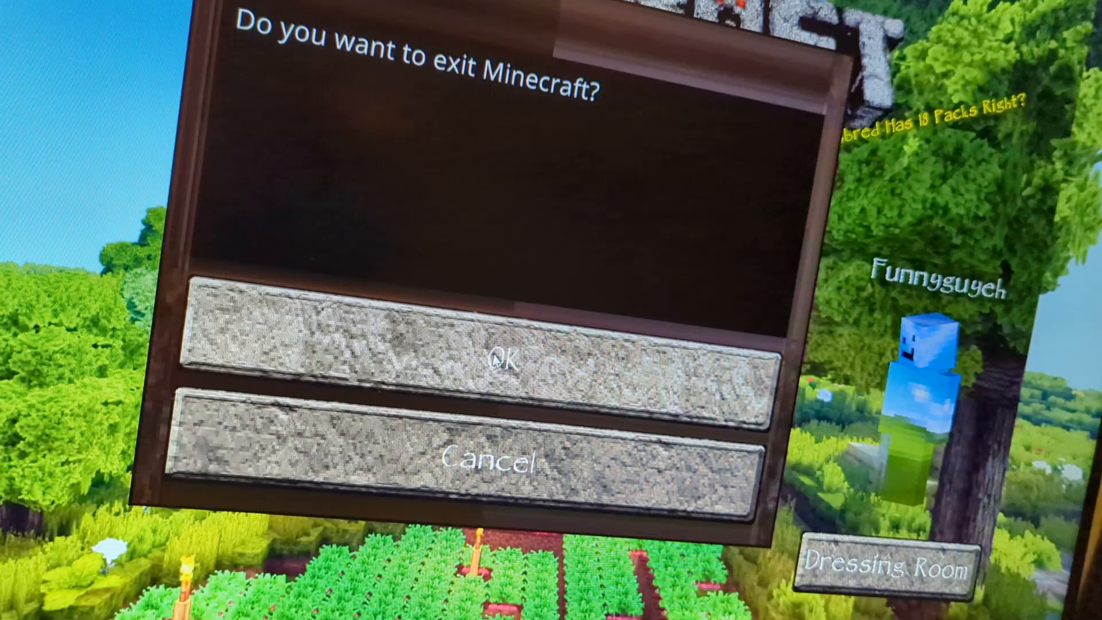
Confirm exiting Minecraft, then launch File Explorer from the taskbar
click(506, 358)
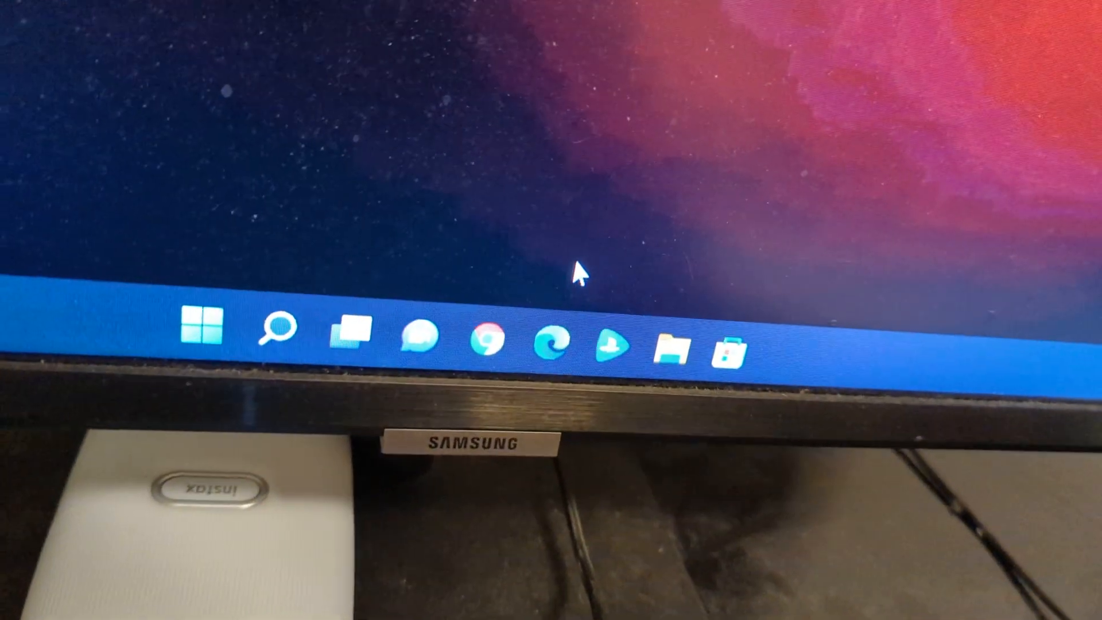
mouse_move(618, 348)
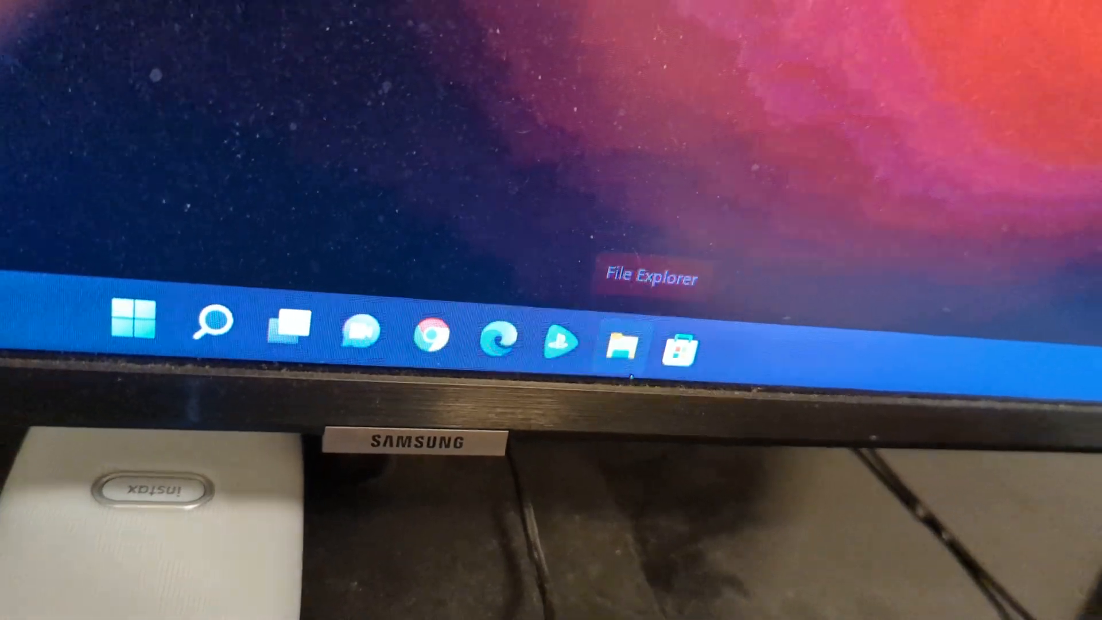
click(619, 344)
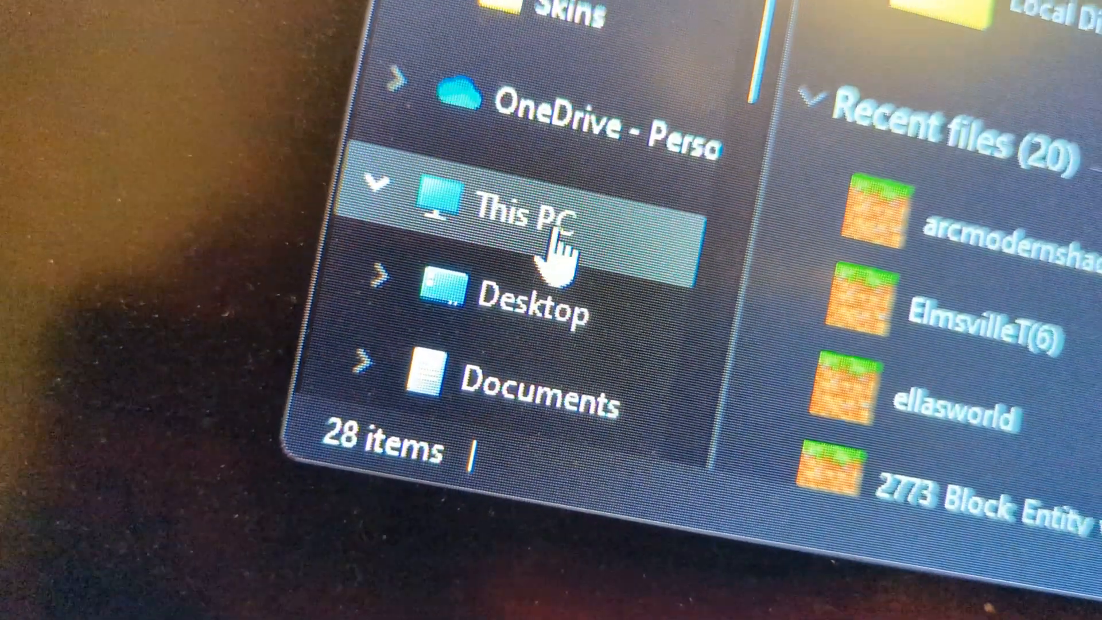
Navigate This PC > Swordfish (E:) > Windows & Dos Games down into the mcworlds folder of .mcworld files
click(533, 211)
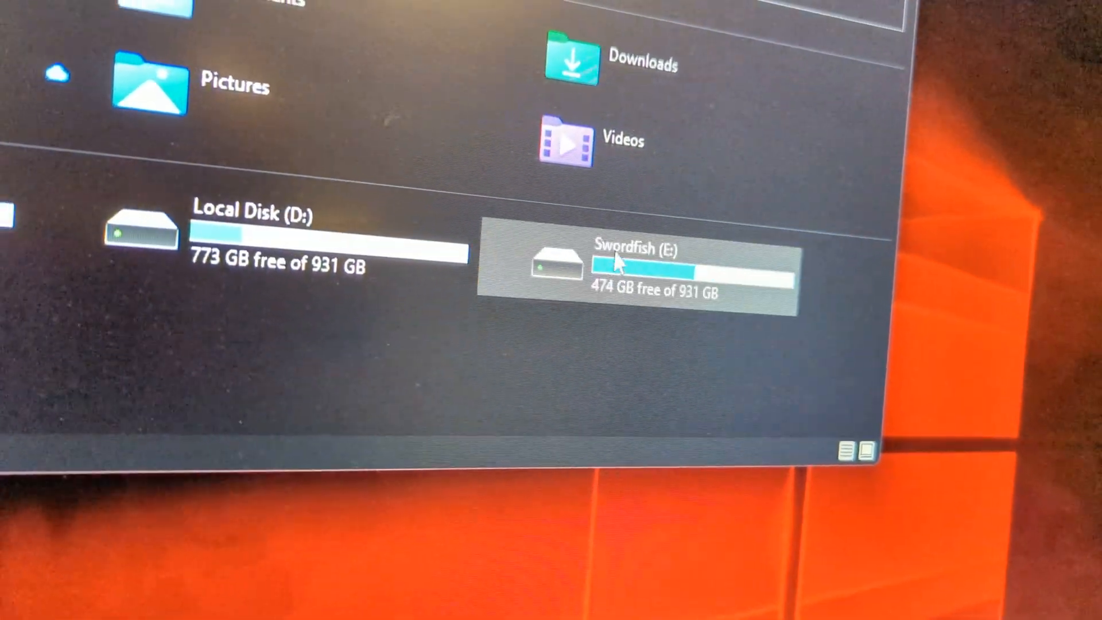
double_click(646, 271)
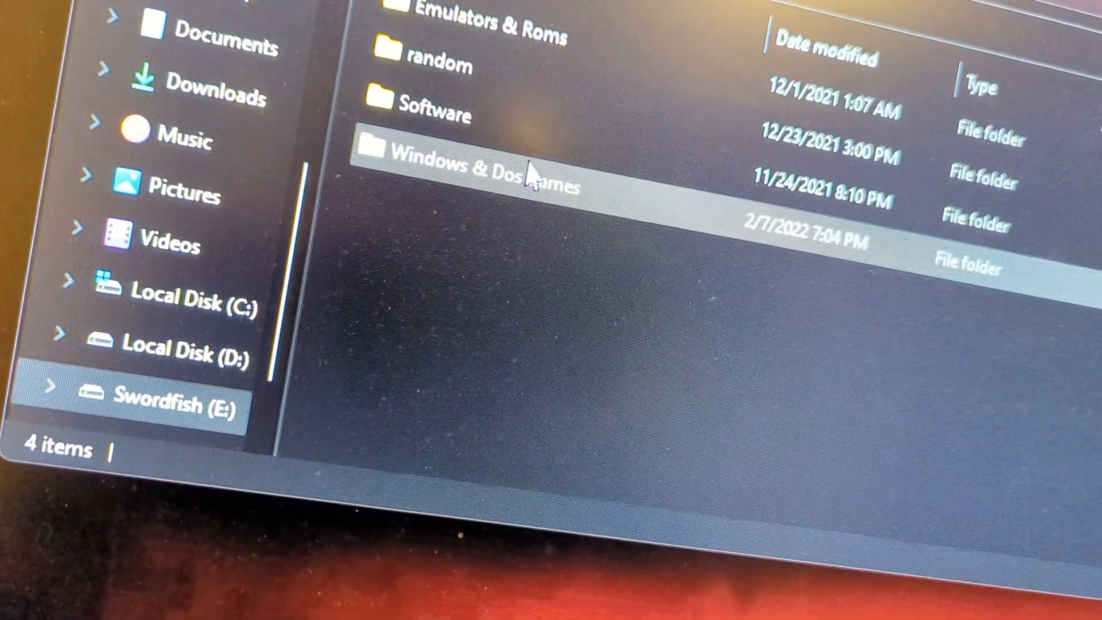
double_click(493, 162)
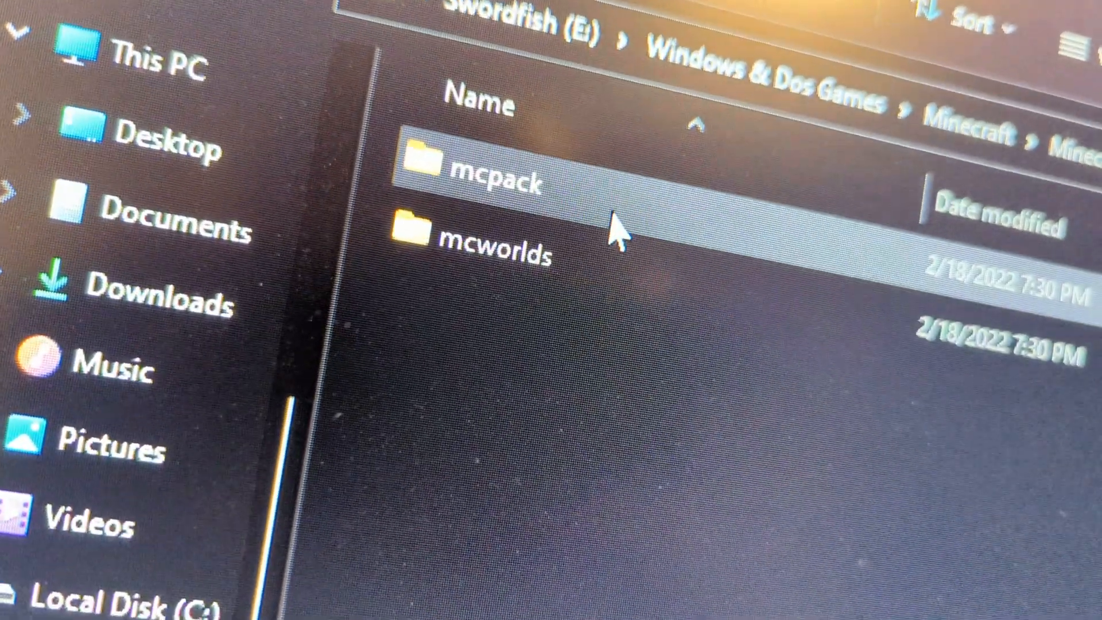
double_click(492, 179)
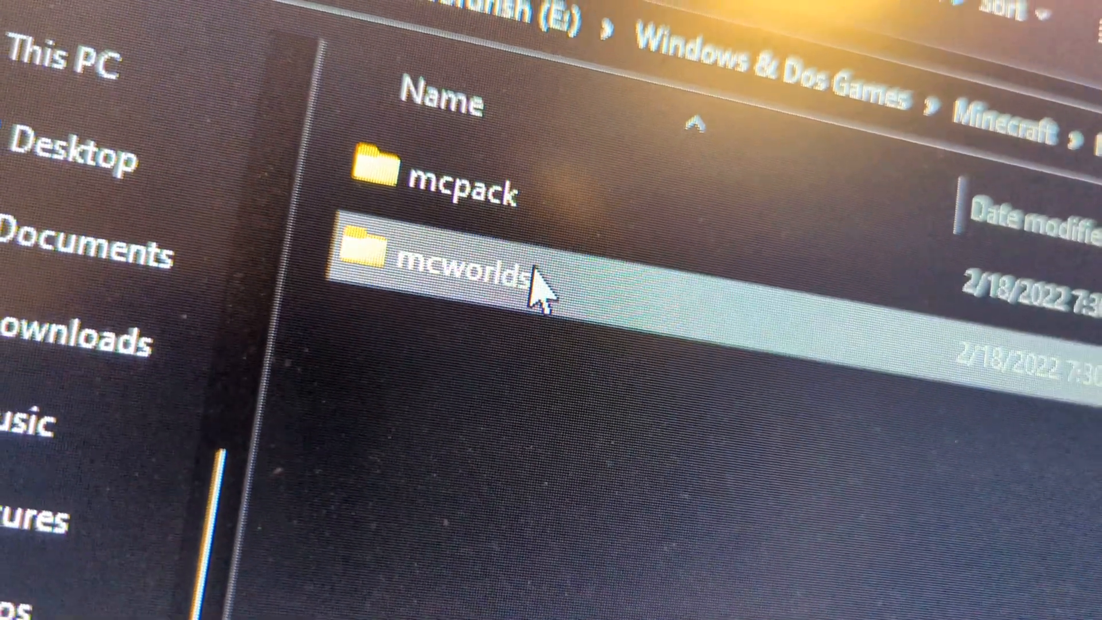
double_click(457, 268)
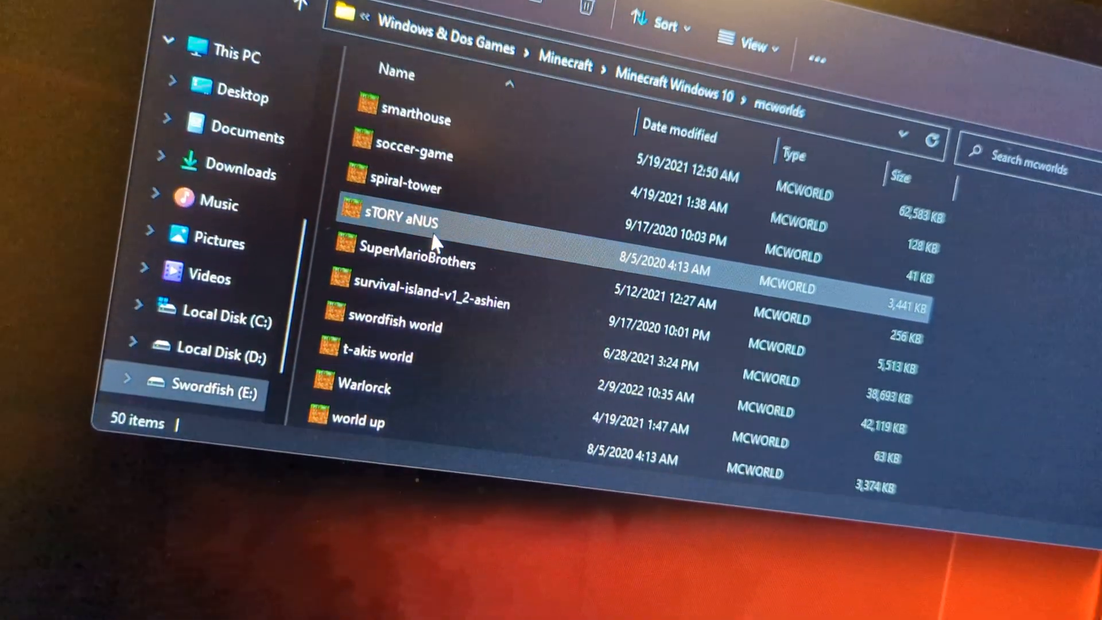
mouse_move(407, 264)
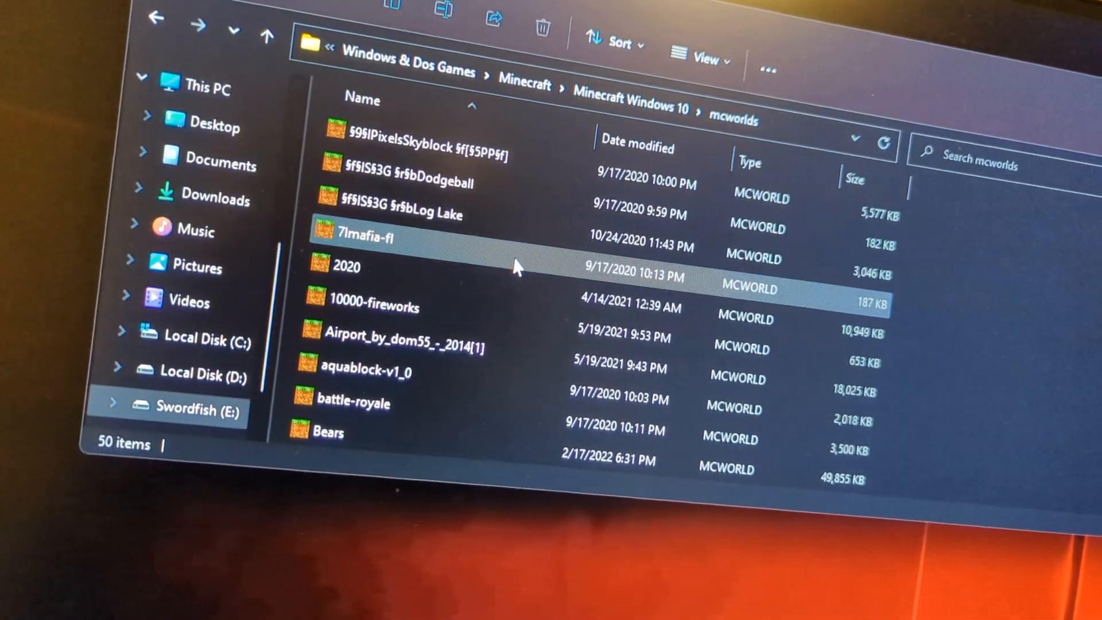
mouse_move(629, 341)
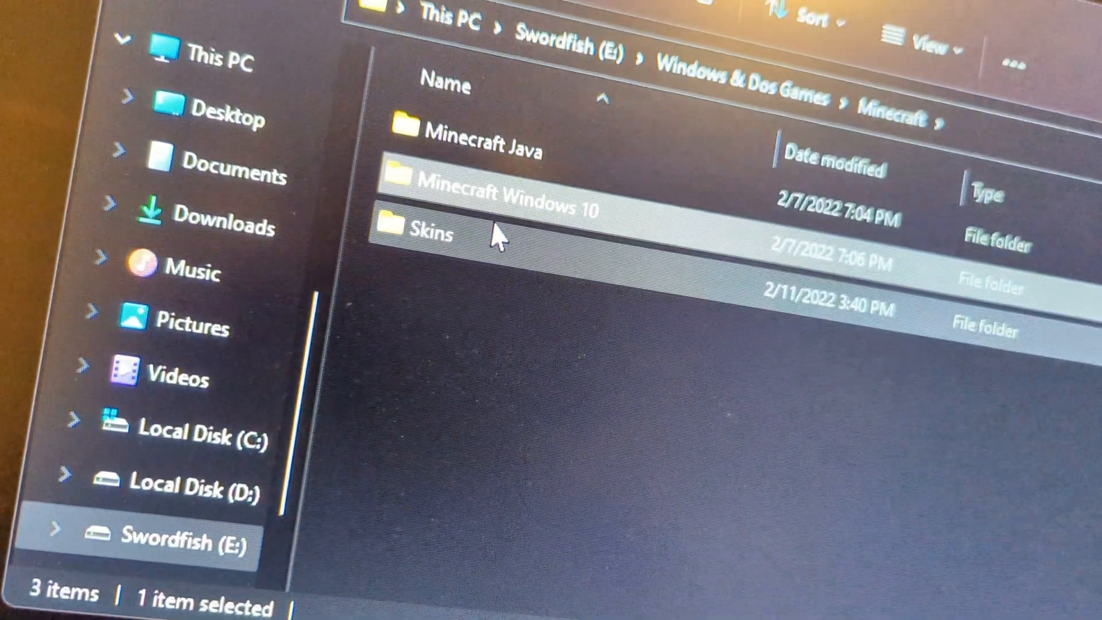
Browse the Windows & Dos Games folder and close the File Explorer window
double_click(427, 233)
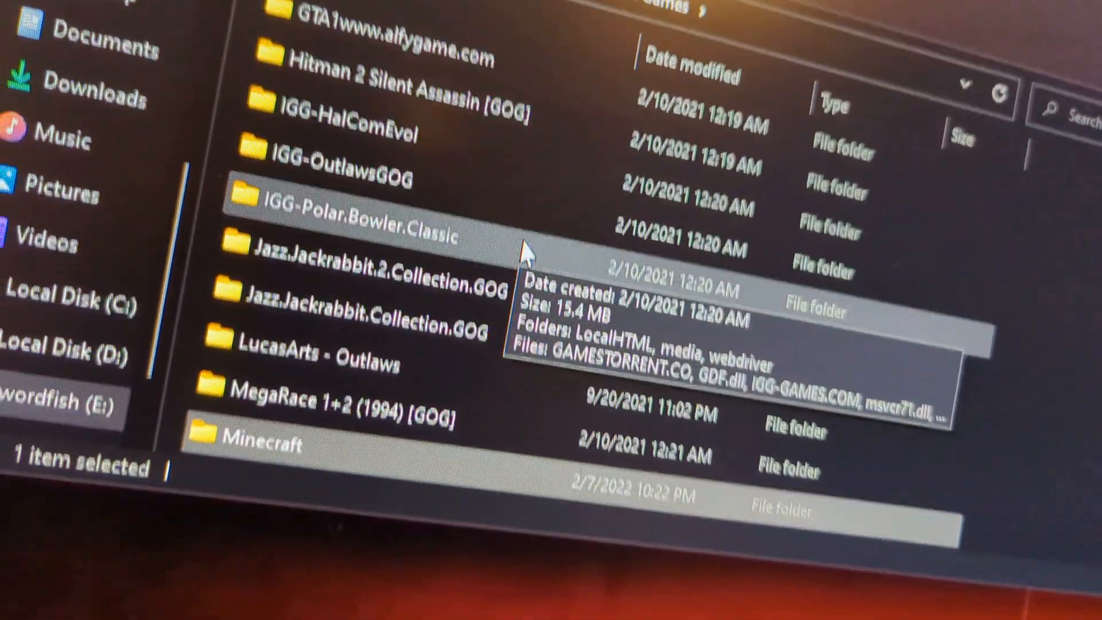
double_click(249, 438)
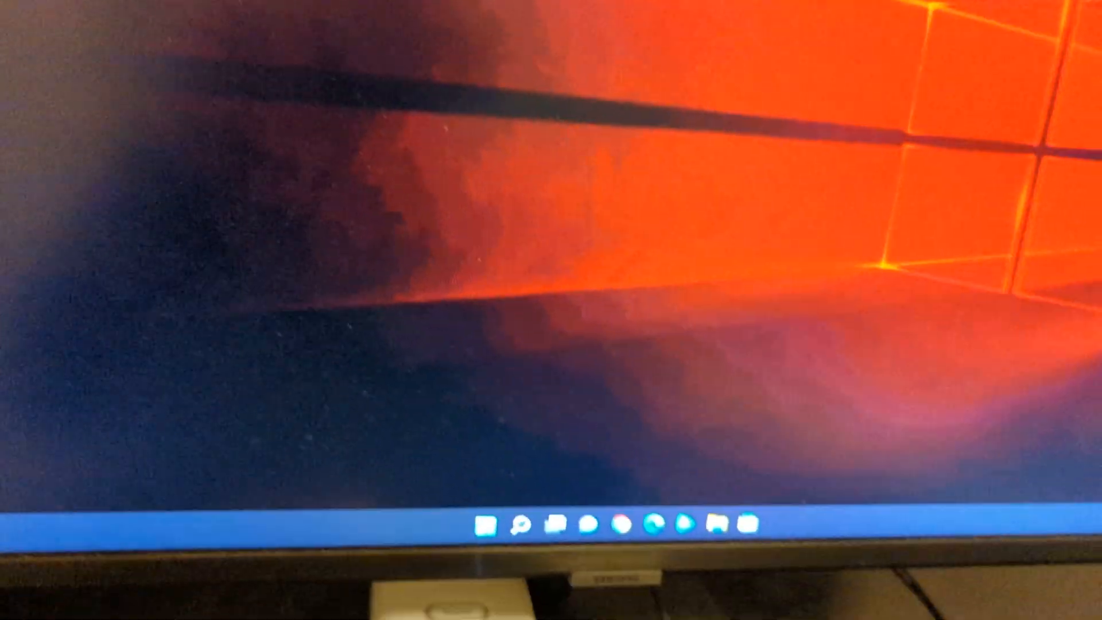
Search 'minecraft' in Start, then reopen File Explorer on the Swordfish (E:) drive
click(538, 526)
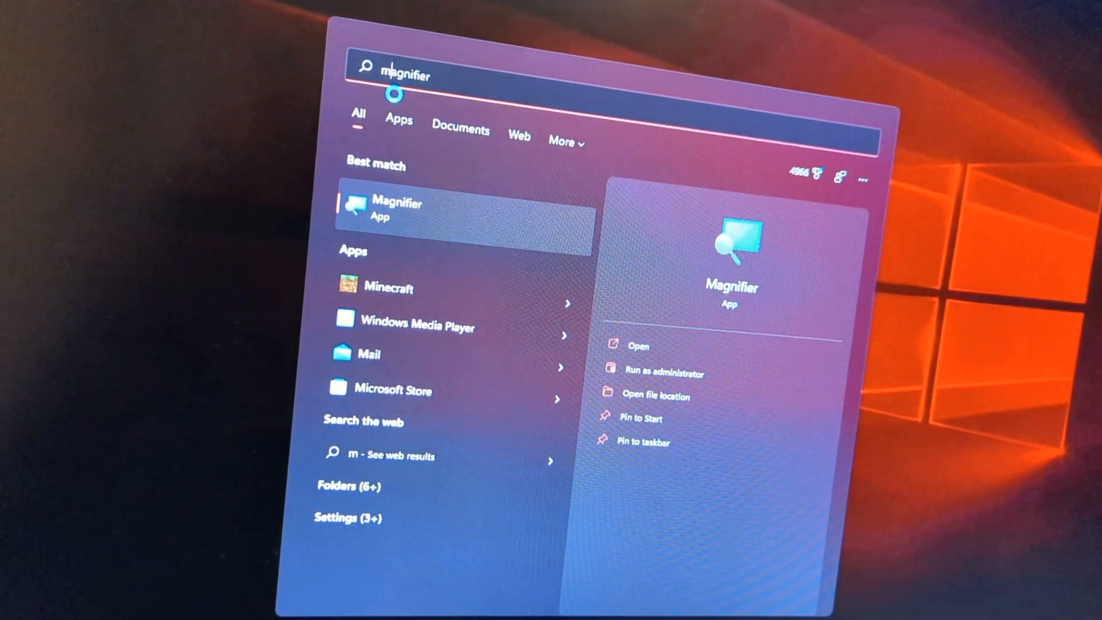
text(minecraft)
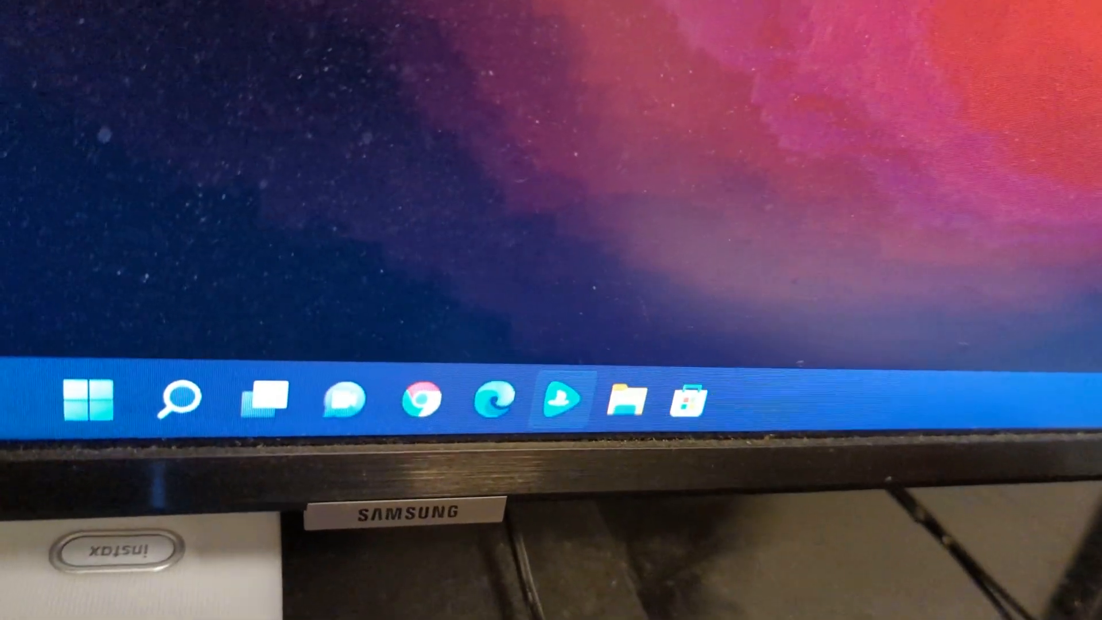
click(621, 399)
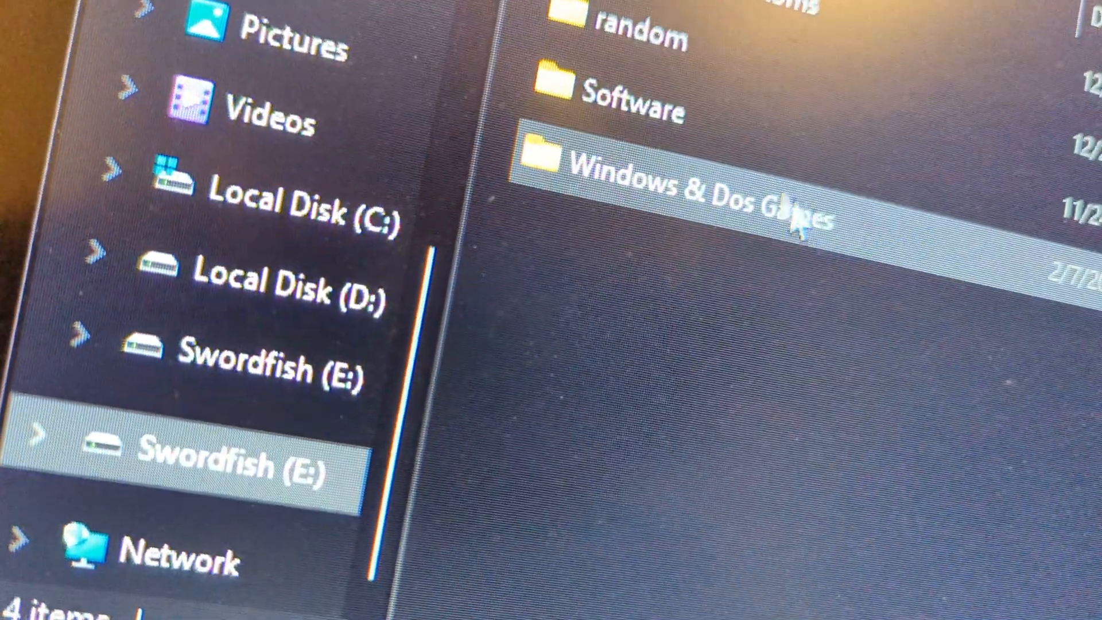
Go into the mcpack folder and launch the Super Mario Bros. Edition .mcpack to import it
double_click(703, 189)
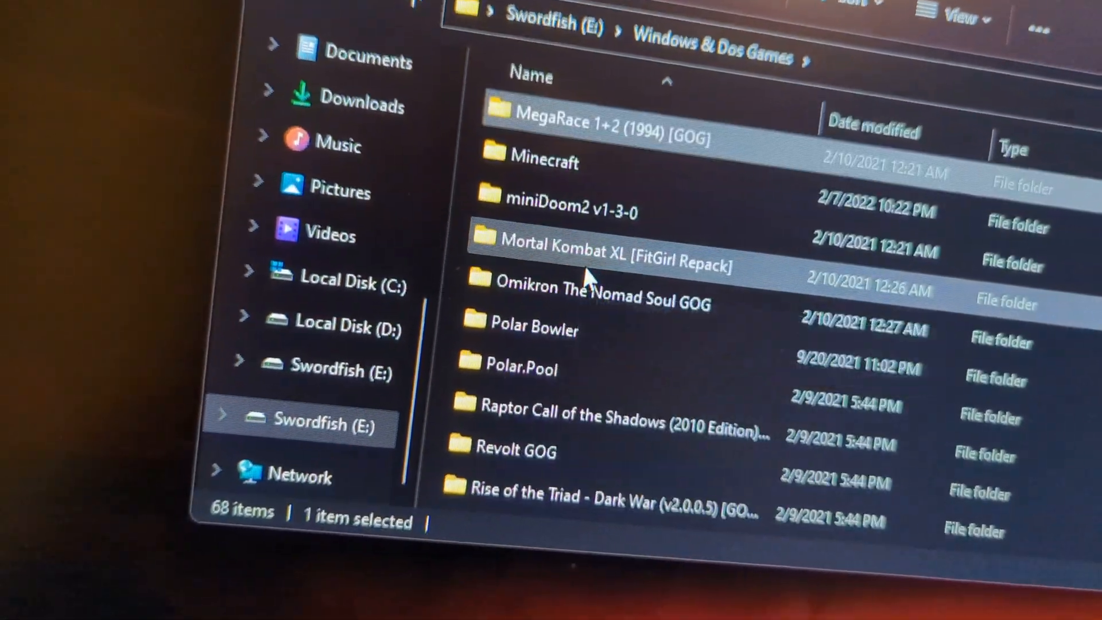
double_click(549, 161)
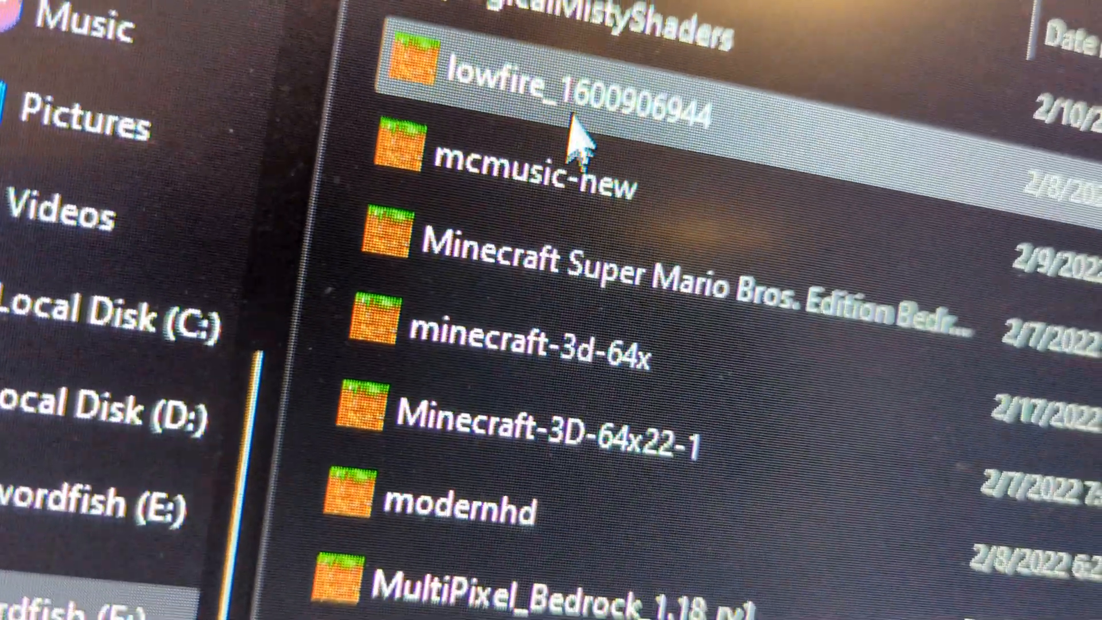
scroll(down, 3)
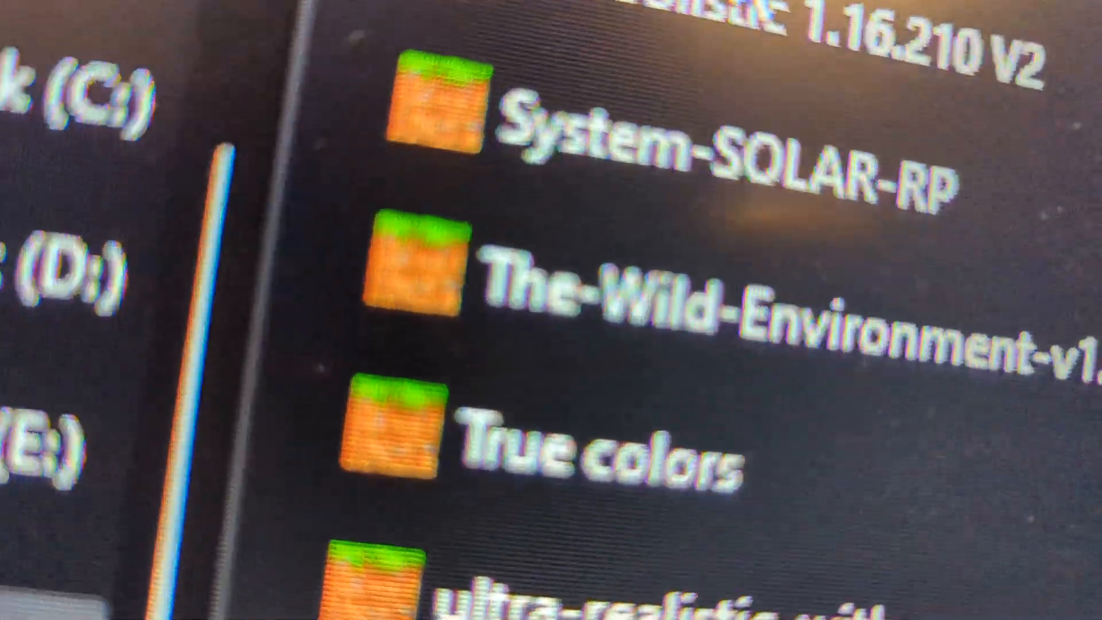
scroll(down, 3)
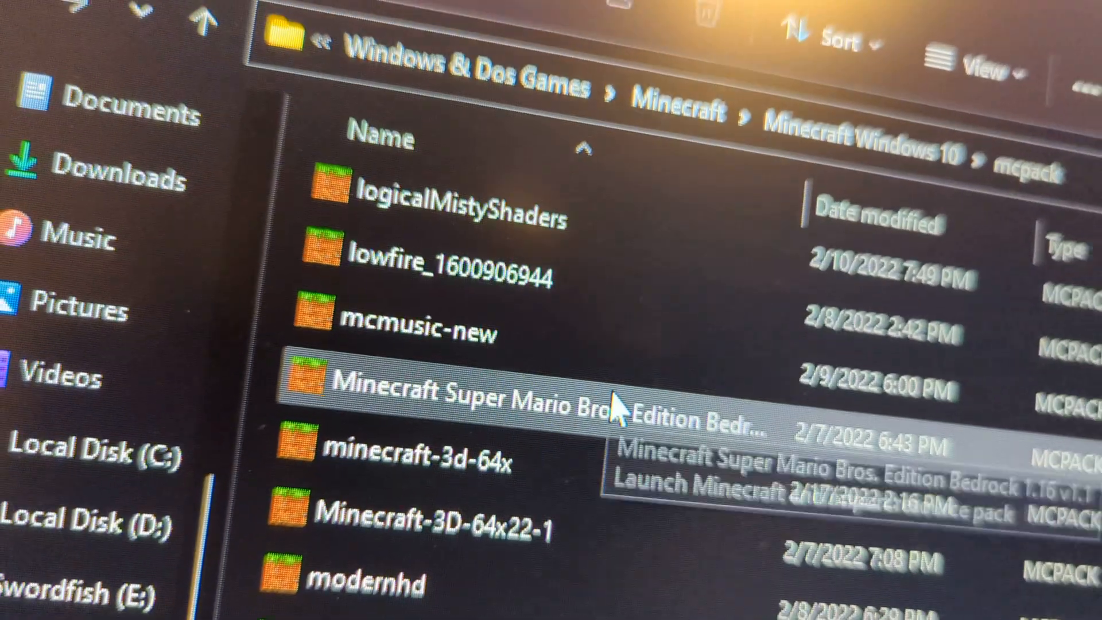
double_click(457, 390)
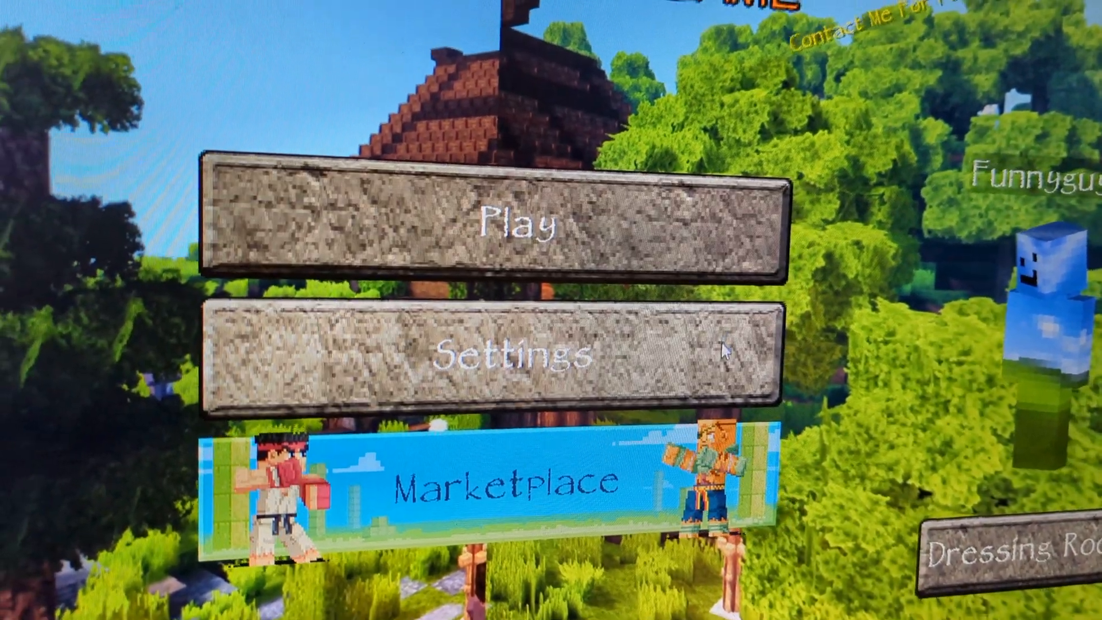
Review the imported packs under Settings > Global Resources and bring up the exit prompt
click(492, 352)
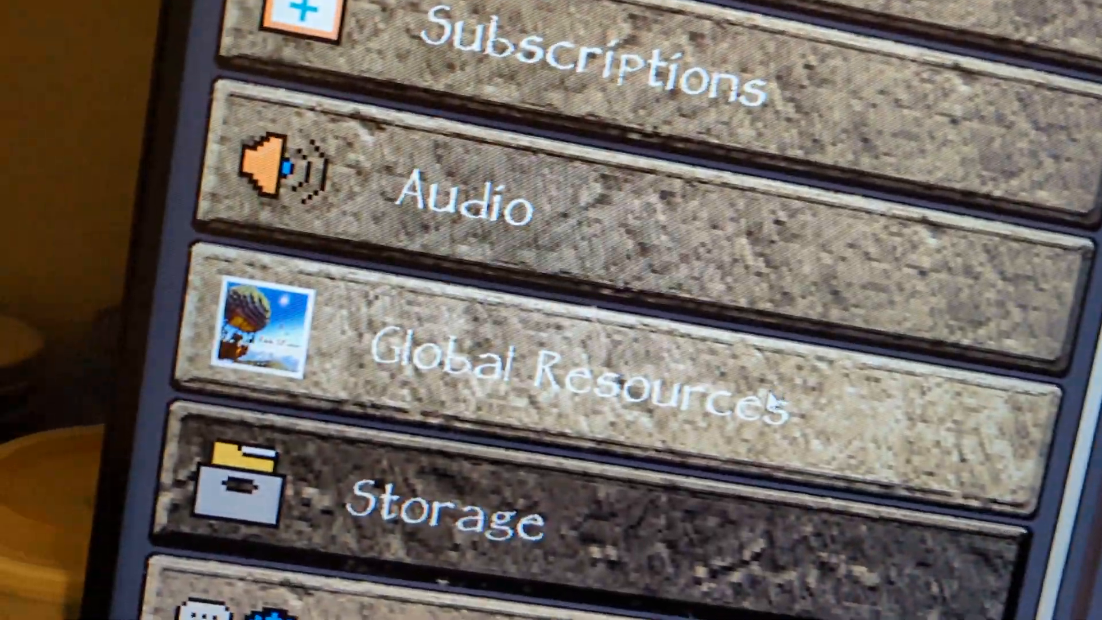
scroll(down, 3)
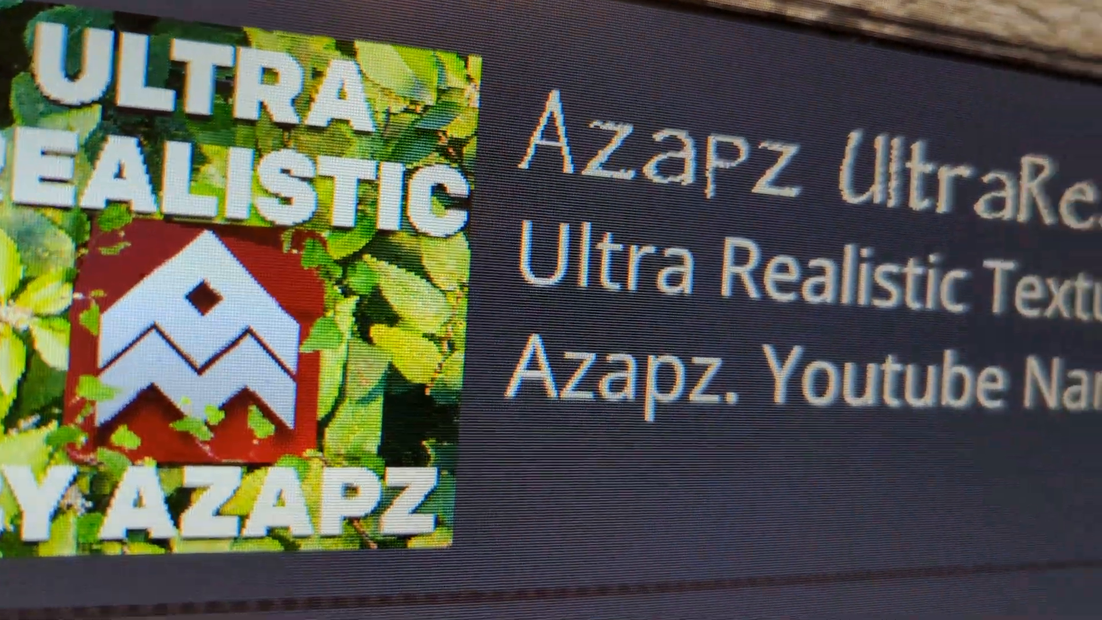
scroll(down, 3)
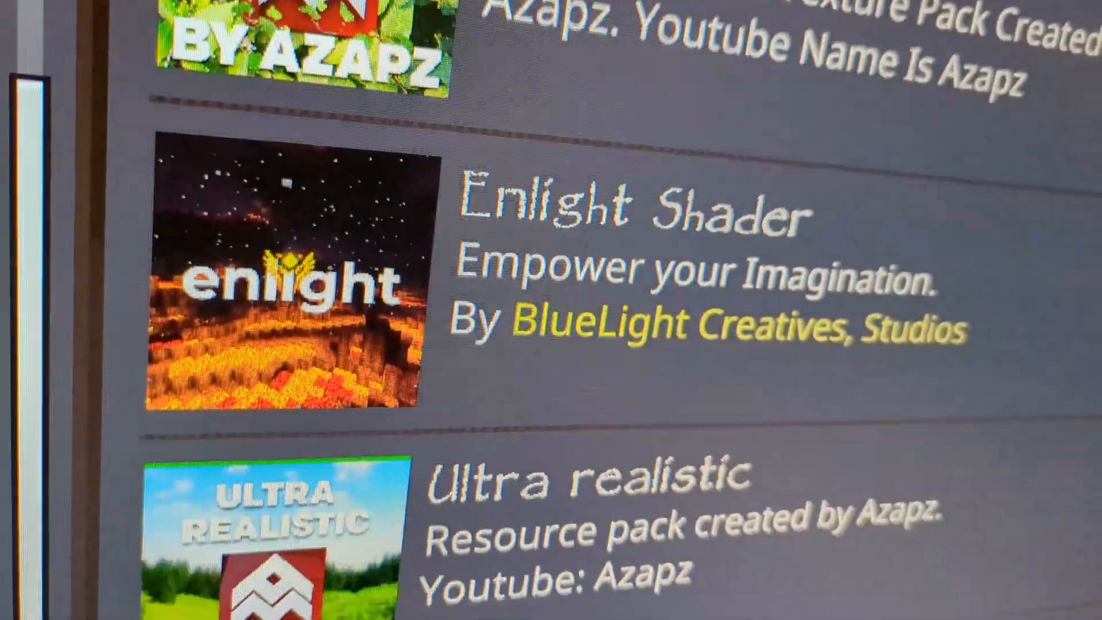
scroll(down, 3)
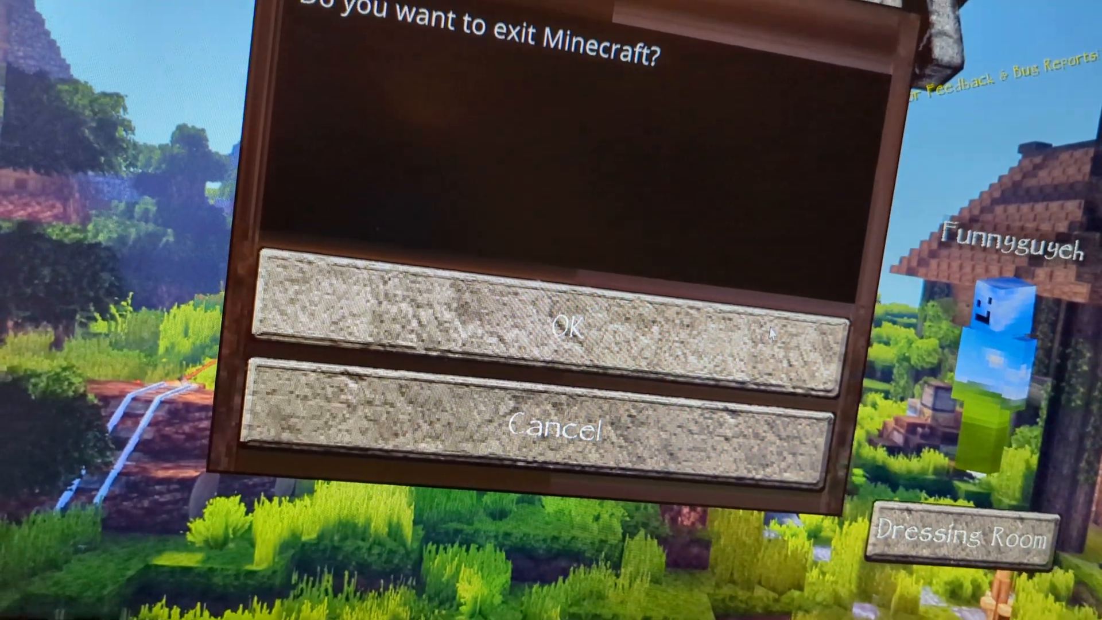
Confirm the exit dialog so Minecraft closes and File Explorer shows the Minecraft Windows 10 folder
click(569, 327)
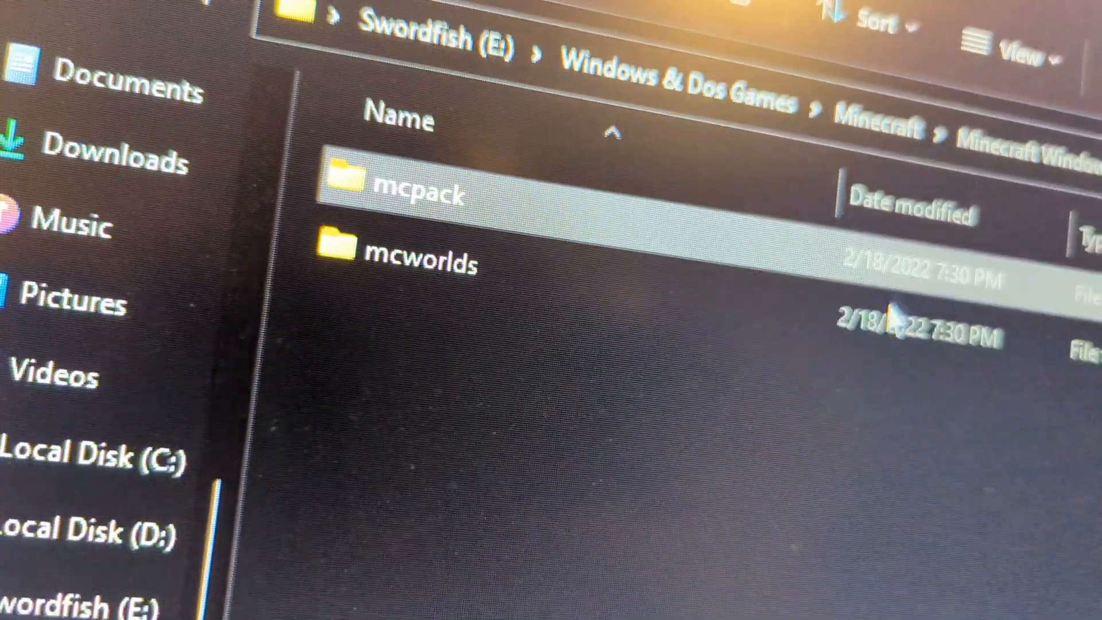
Browse the mcworlds folder, scrolling through its 50 saved .mcworld files
double_click(414, 264)
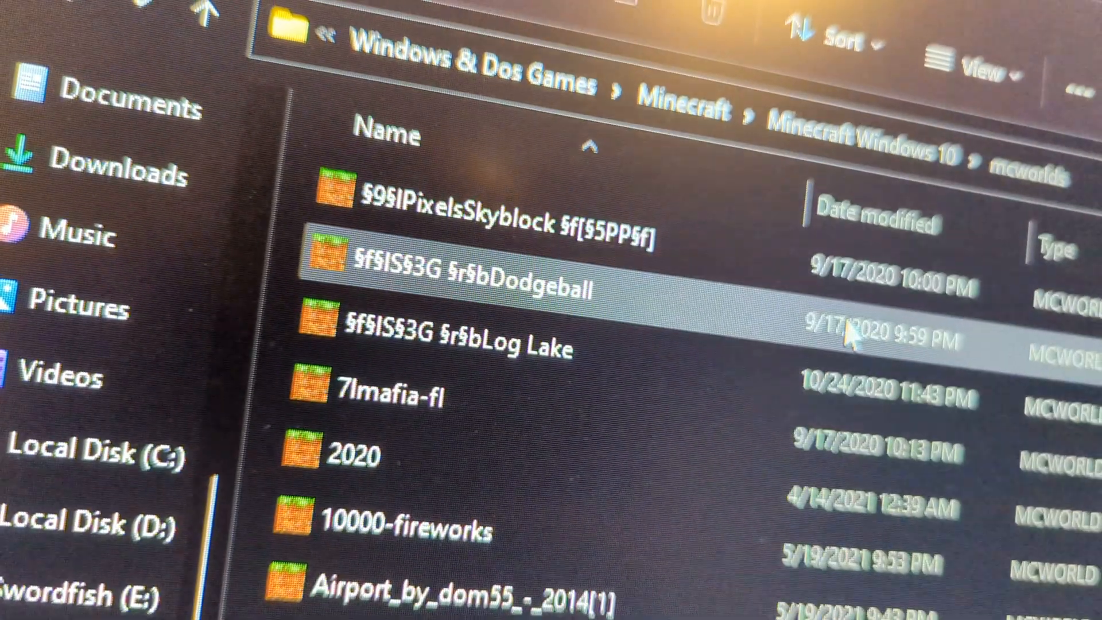
scroll(down, 3)
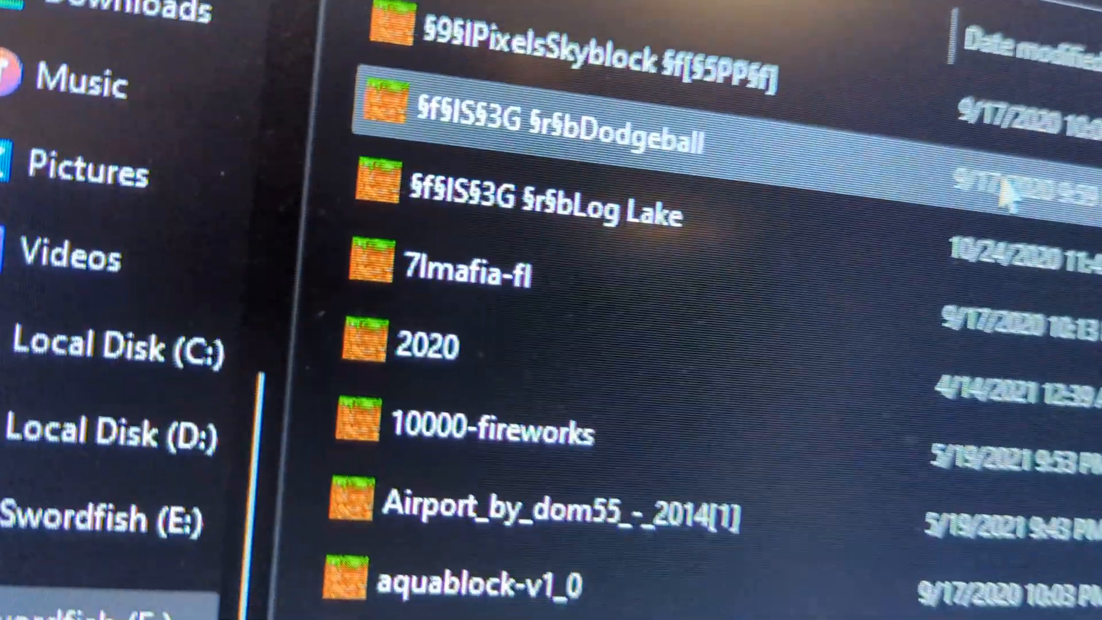
scroll(down, 3)
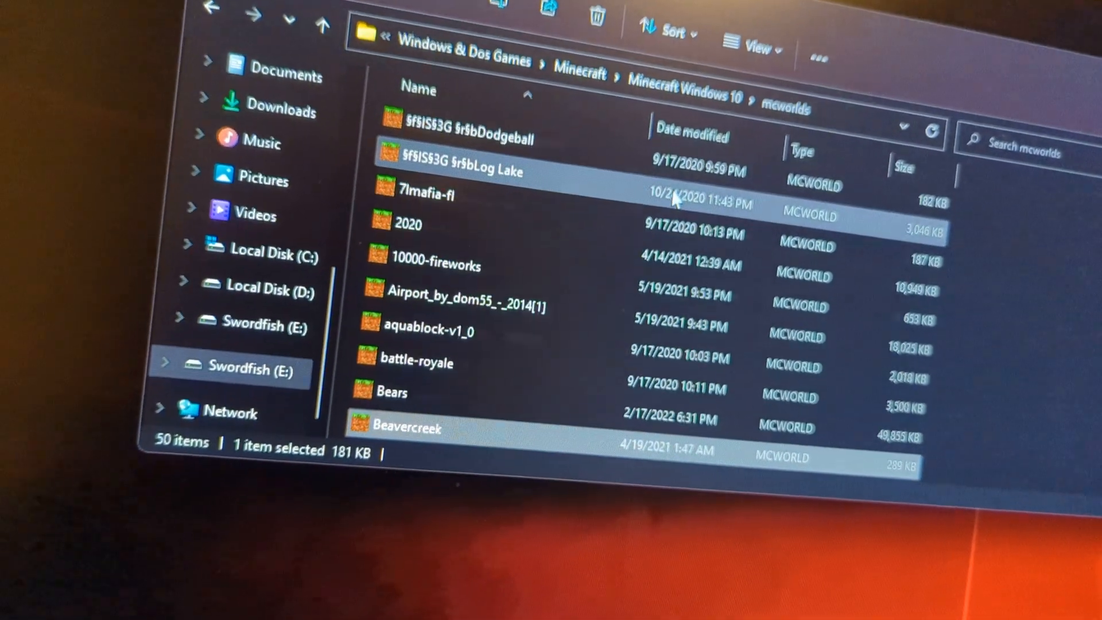
scroll(down, 3)
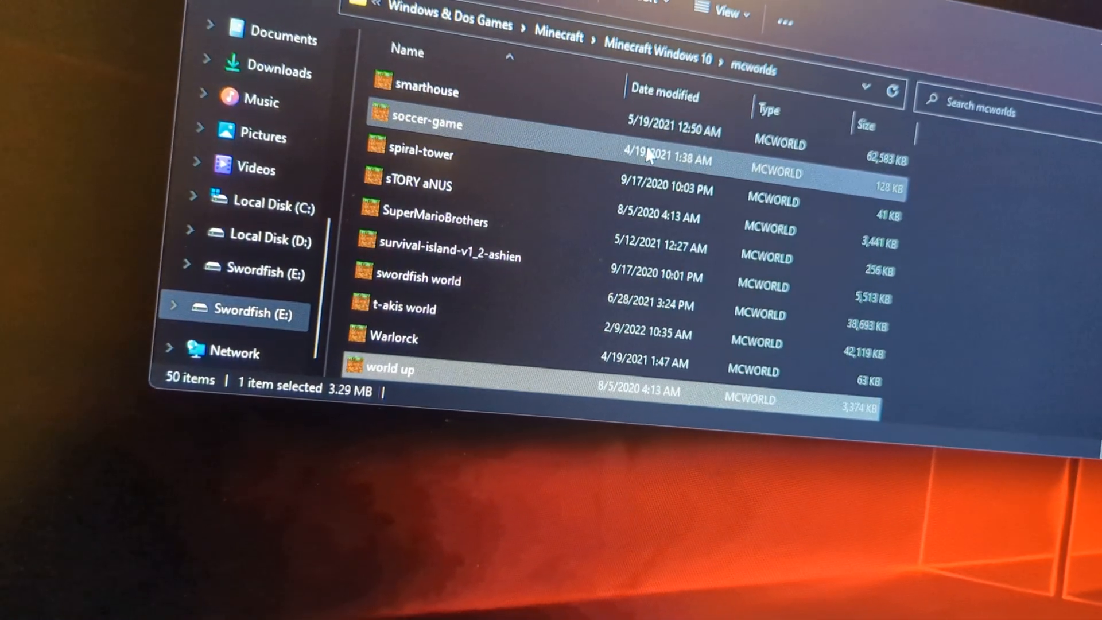